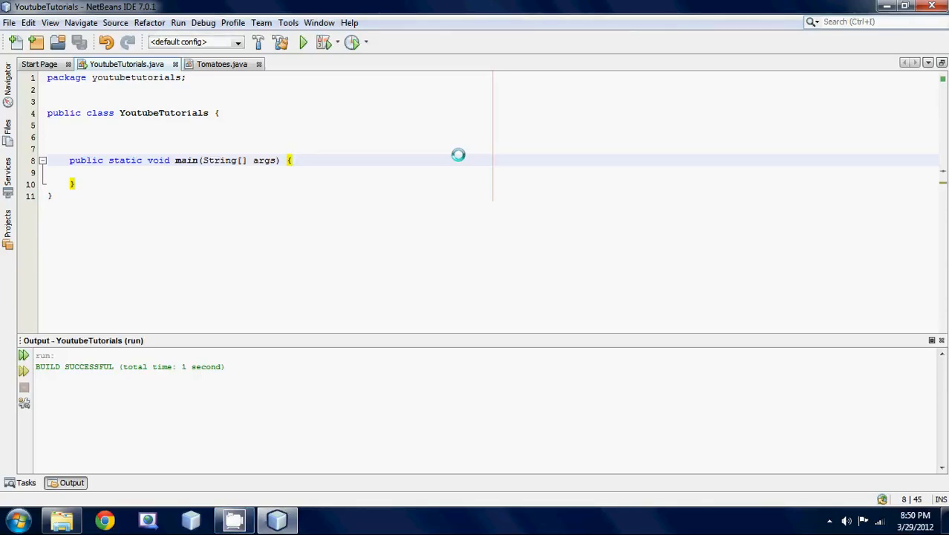
# - Write a Tomatoes t = new Tomatoes(); field on the blank line above main
pyautogui.click(291, 161)
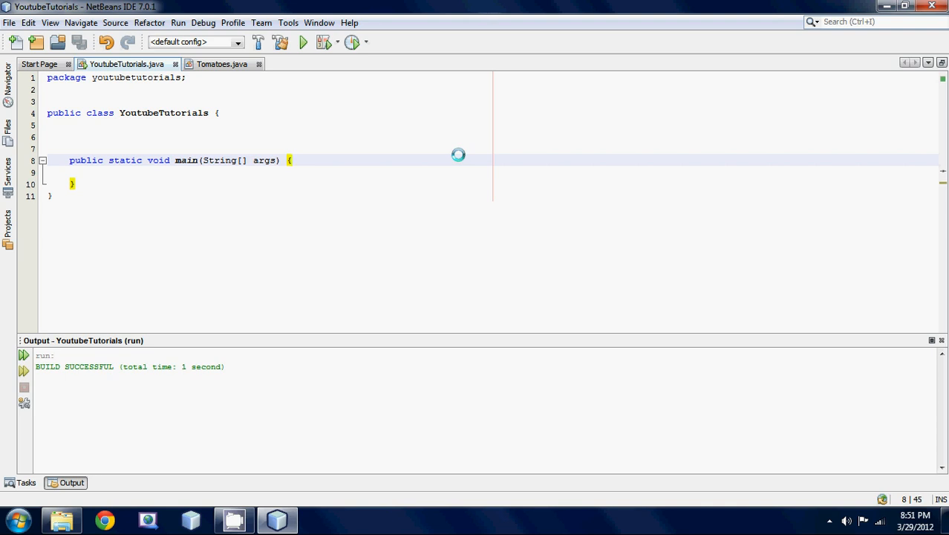
pyautogui.click(291, 160)
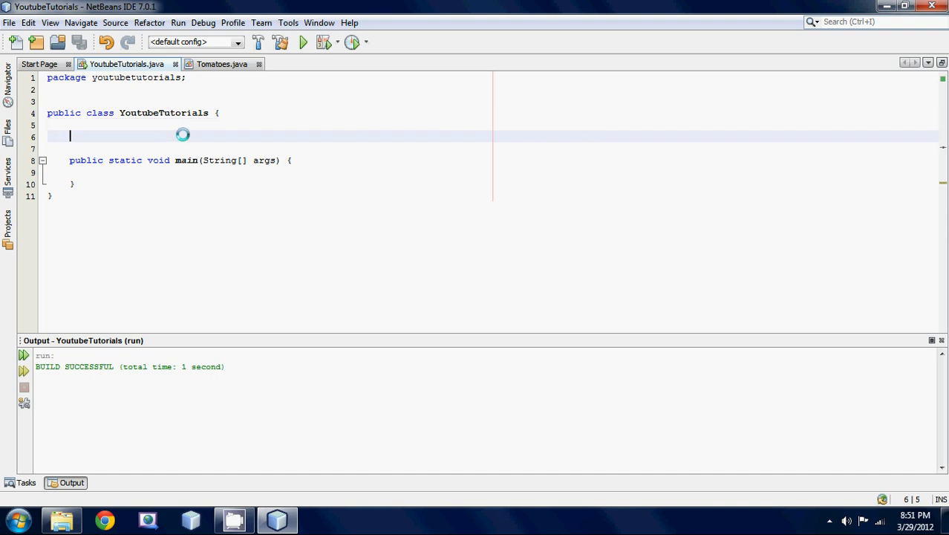
pyautogui.write('Tomatoes')
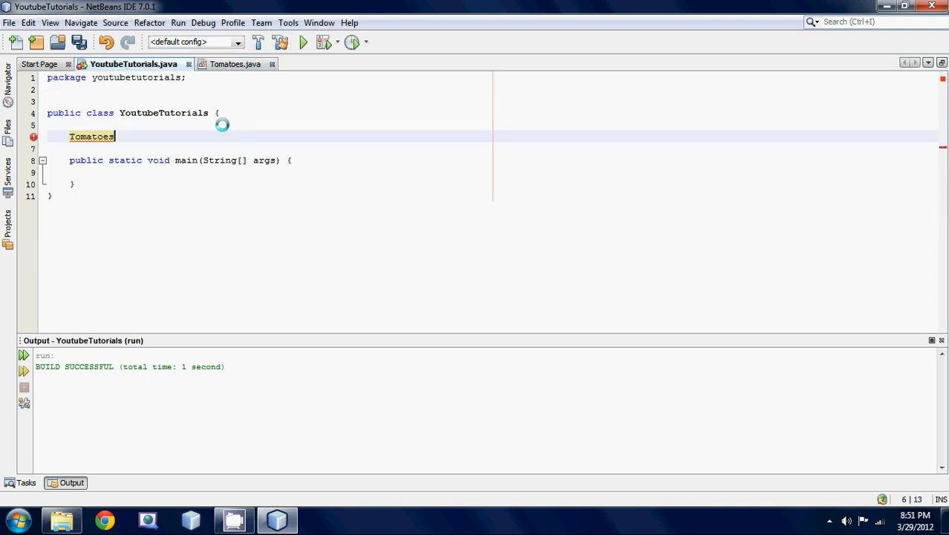
pyautogui.write('" t"')
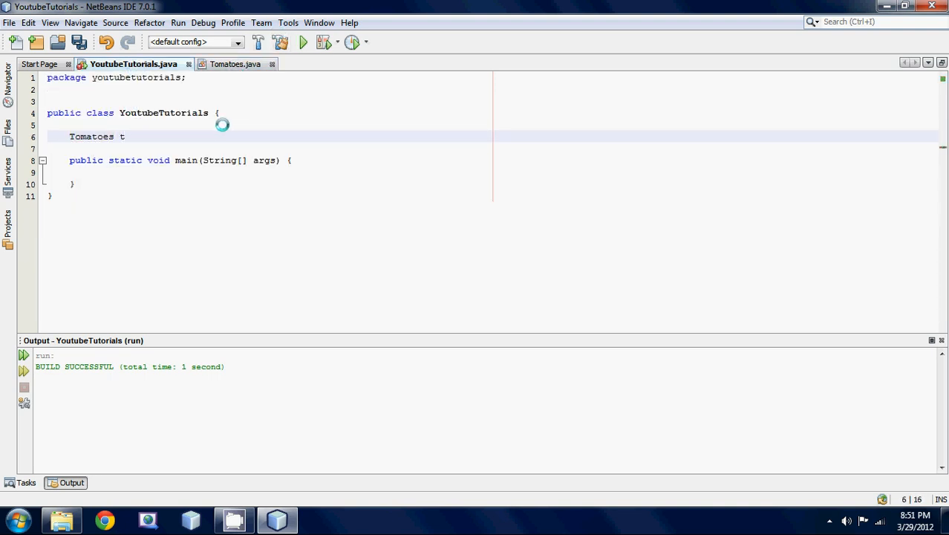
pyautogui.write('= new Tomatoes')
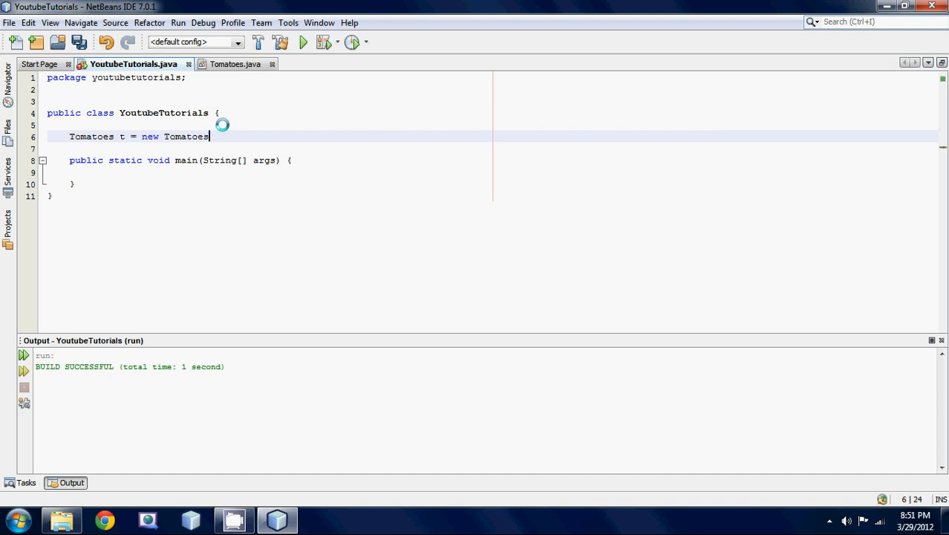
pyautogui.write('();')
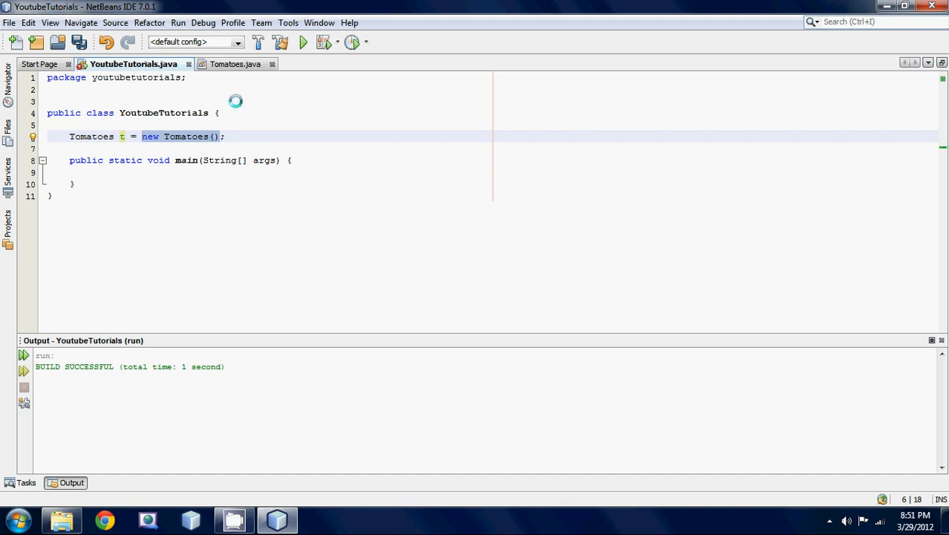
# - Remove the Tomatoes object line again from YoutubeTutorials
pyautogui.click(234, 64)
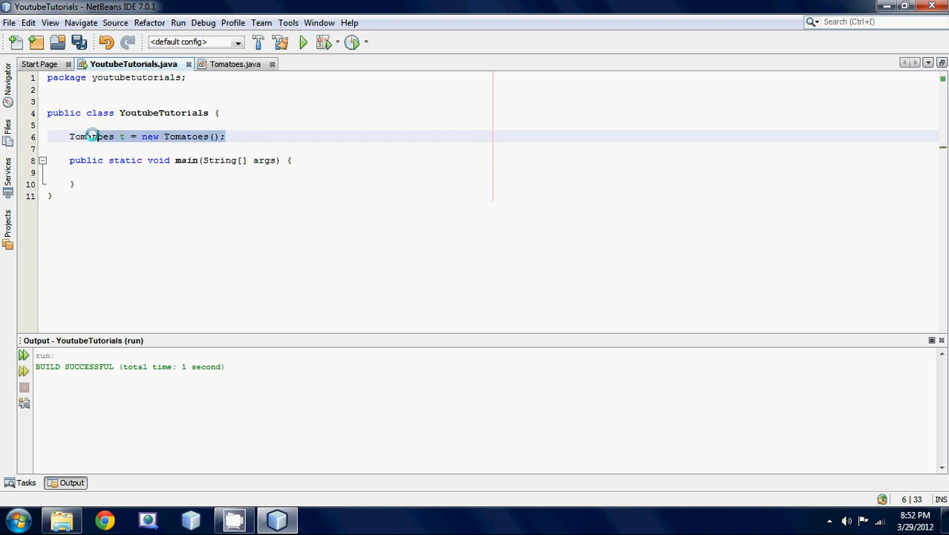
pyautogui.press('Delete')
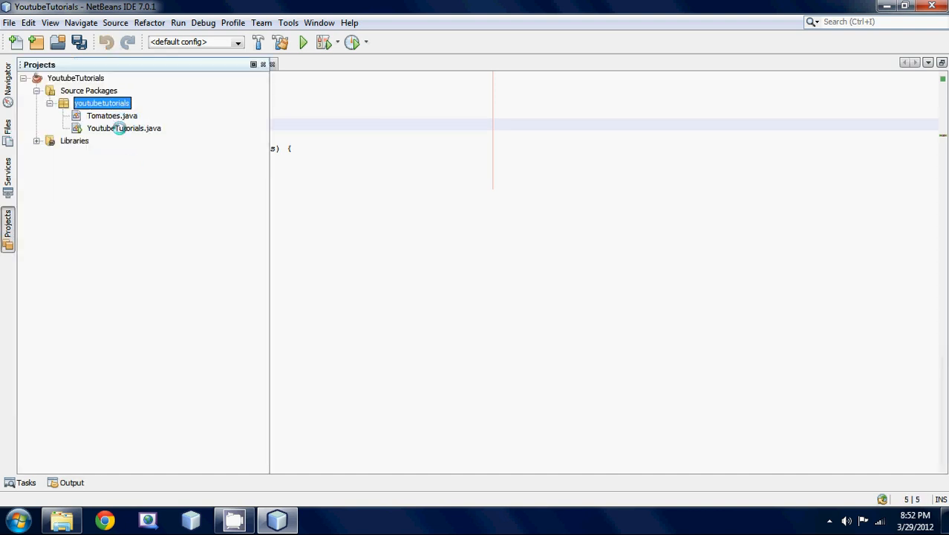
# - Return to the code and switch to the empty Tomatoes.java class file
pyautogui.click(111, 116)
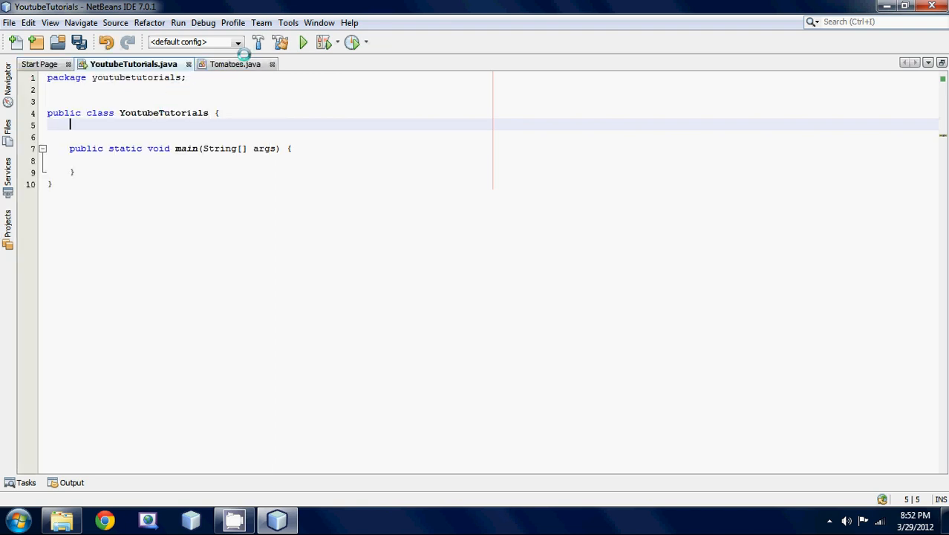
pyautogui.moveTo(235, 64)
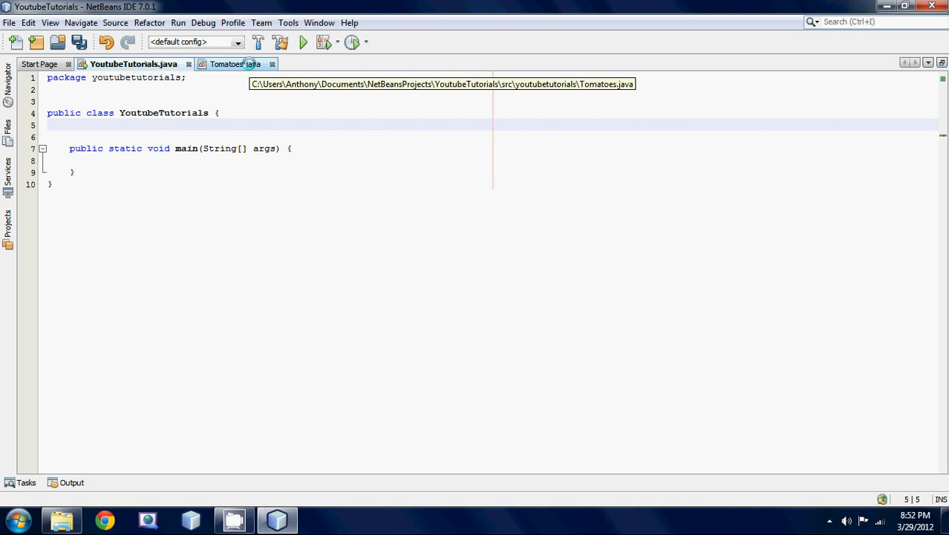
pyautogui.click(235, 64)
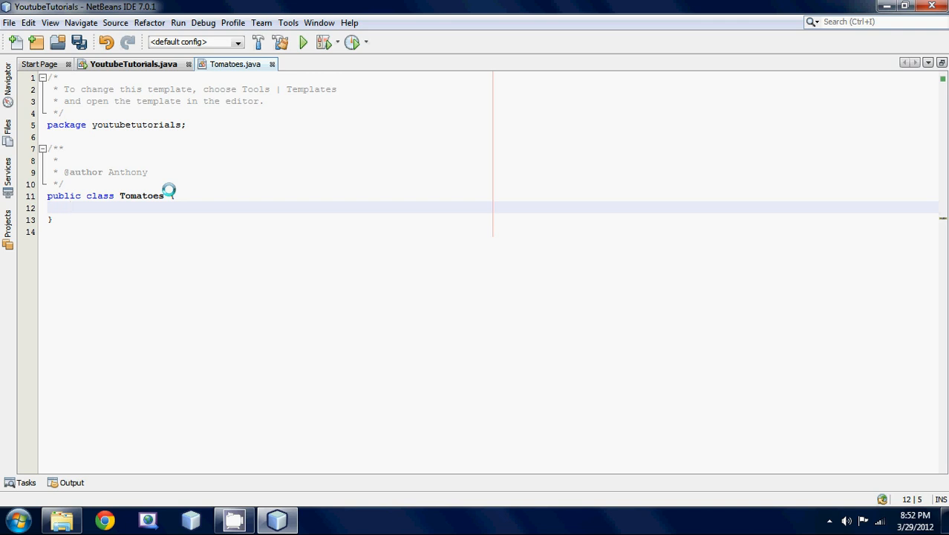
# - Add an empty public void printMessage() method to Tomatoes
pyautogui.write('pub')
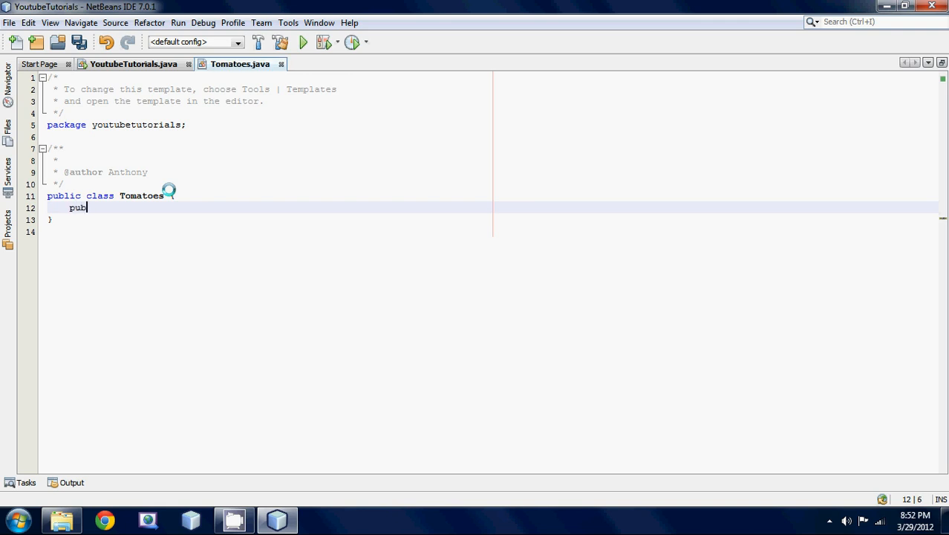
pyautogui.write('lic')
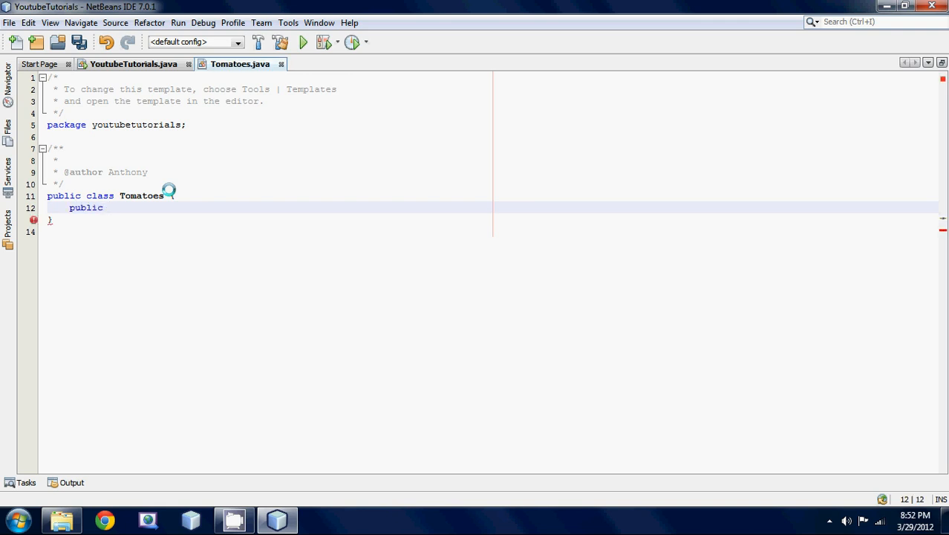
pyautogui.write('void print')
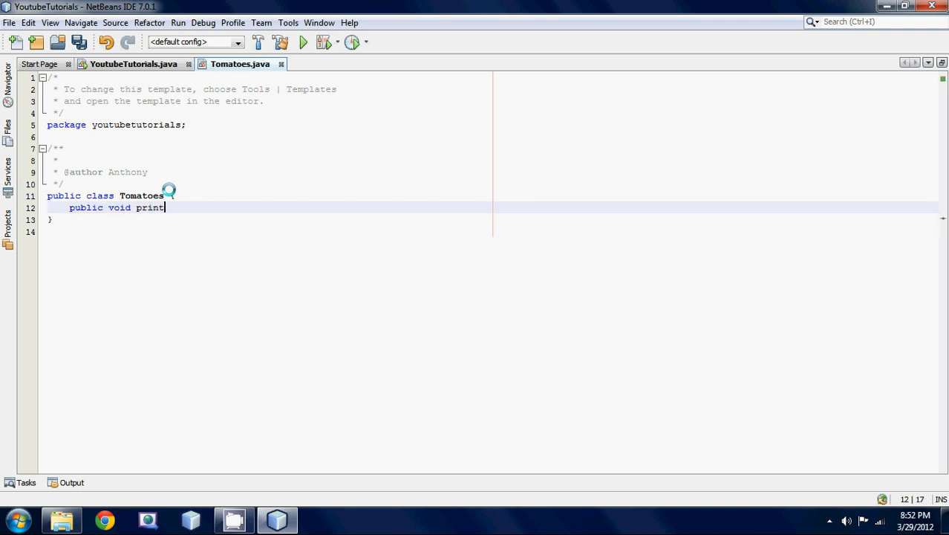
pyautogui.write('Mes')
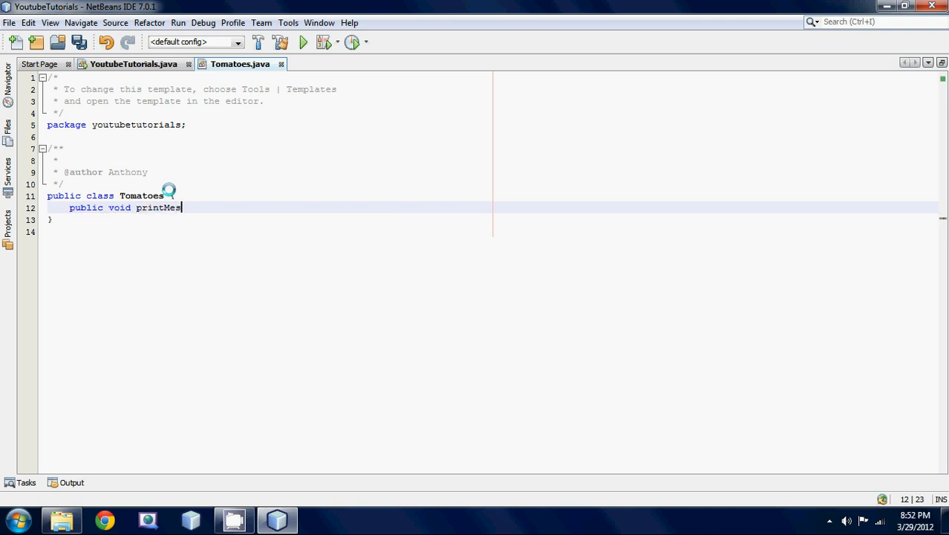
pyautogui.write('sage(){')
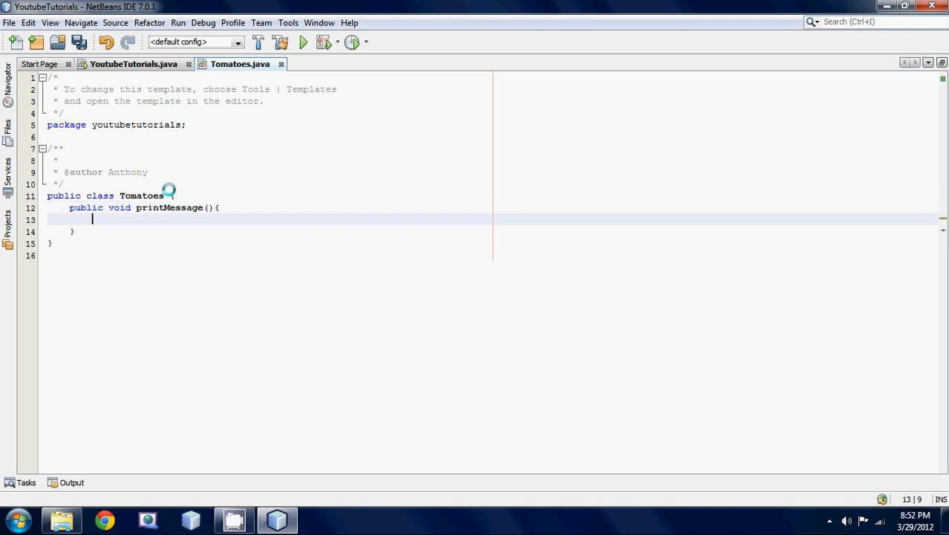
# - Add a public int number() method returning 1, then mark both methods for removal
pyautogui.write('publiuc')
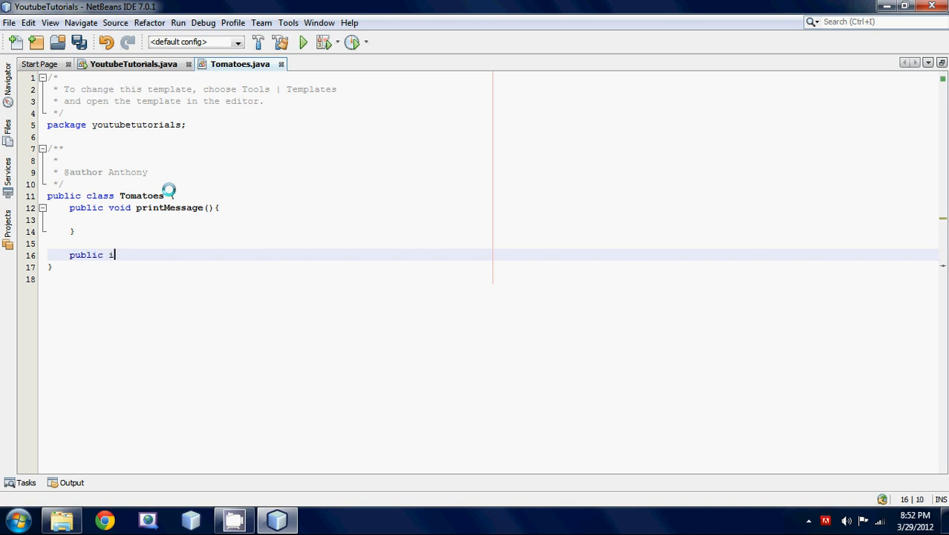
pyautogui.write('nt')
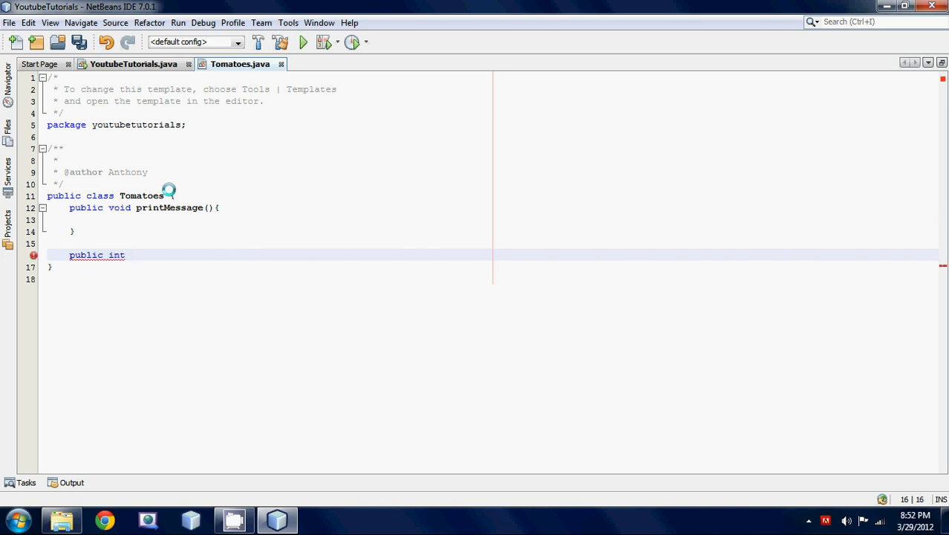
pyautogui.write('number(){')
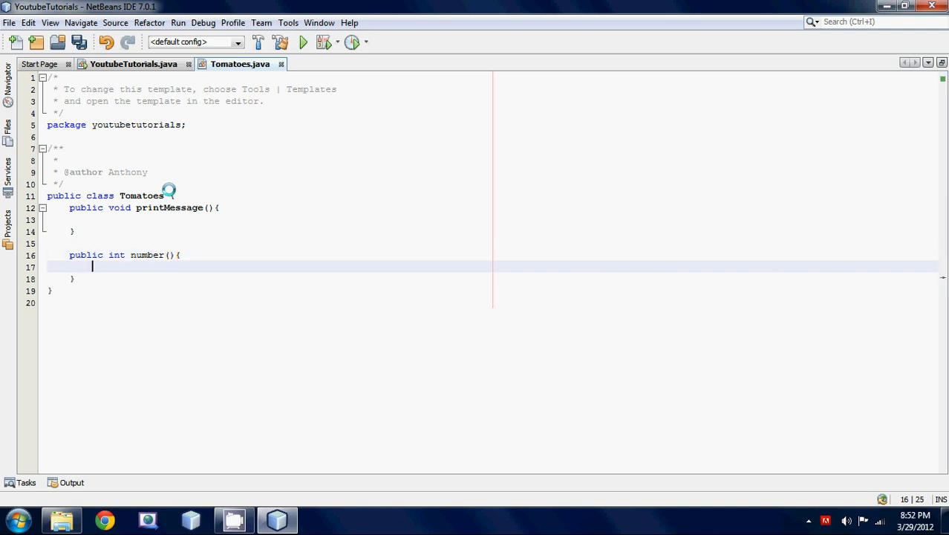
pyautogui.write('return')
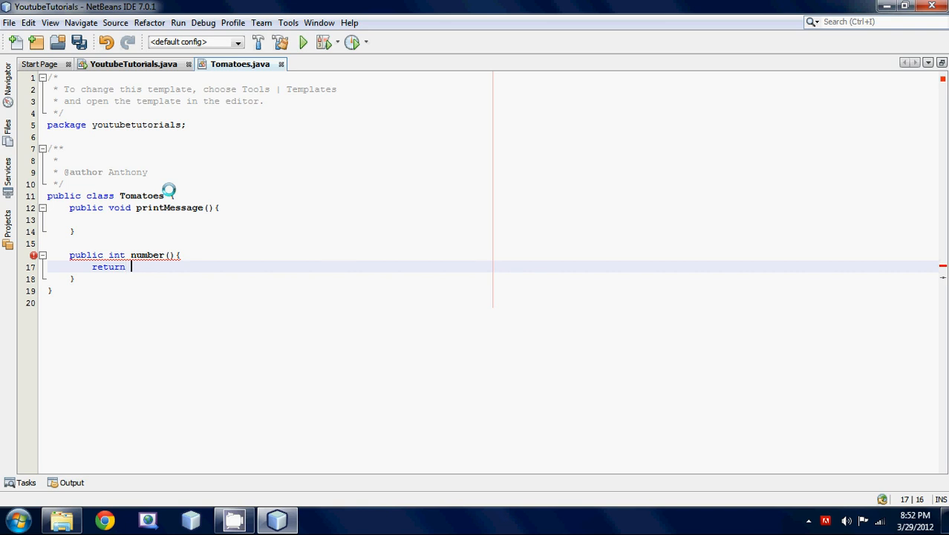
pyautogui.write('1;')
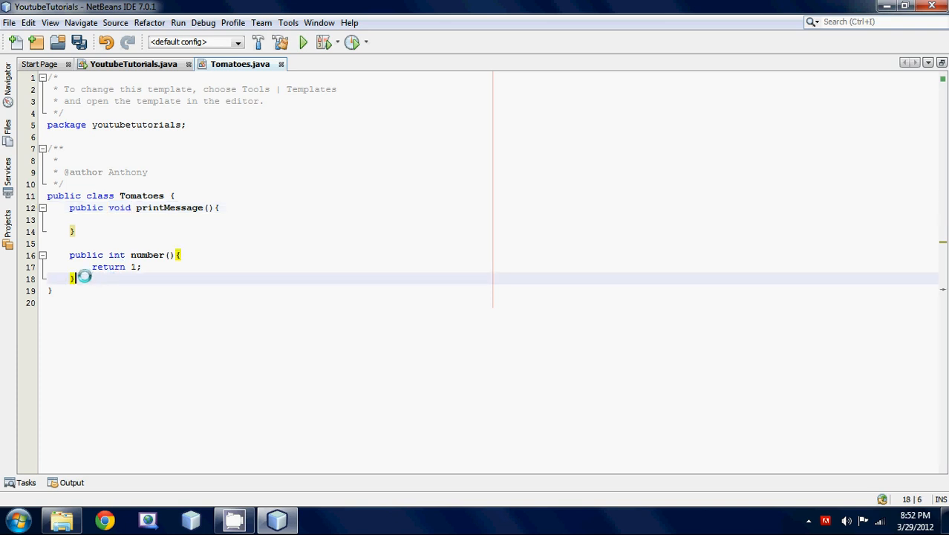
pyautogui.moveTo(73, 278); pyautogui.dragTo(149, 208)
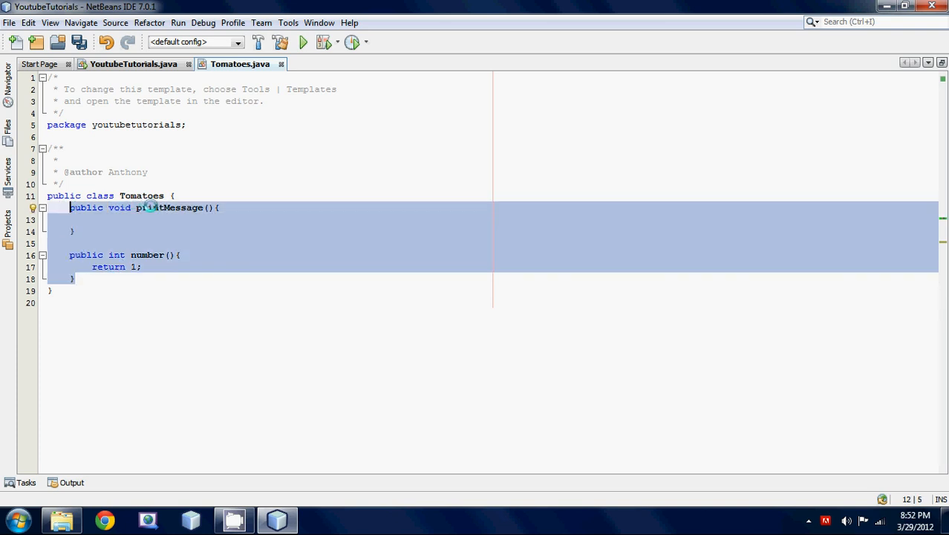
# - Delete both methods and start a public Tomatoes() constructor
pyautogui.press('Delete')
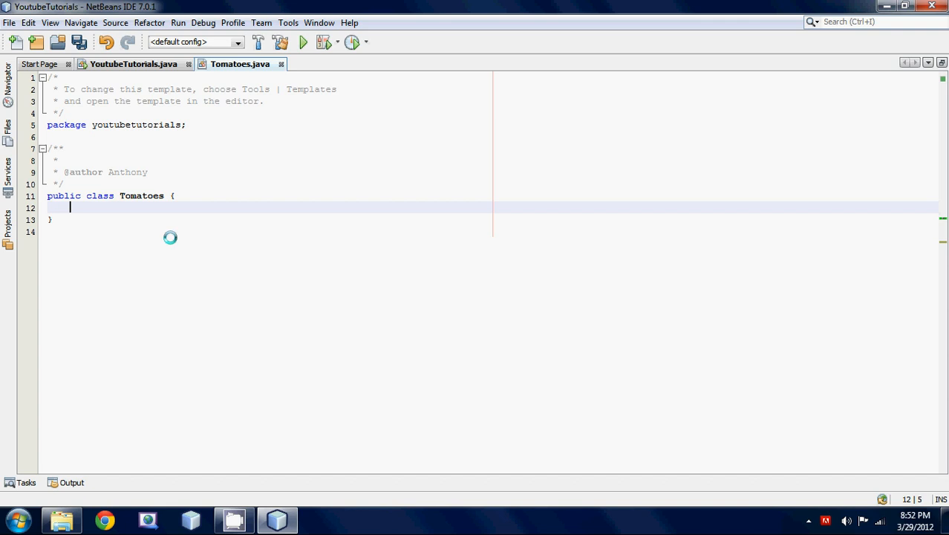
pyautogui.write('p')
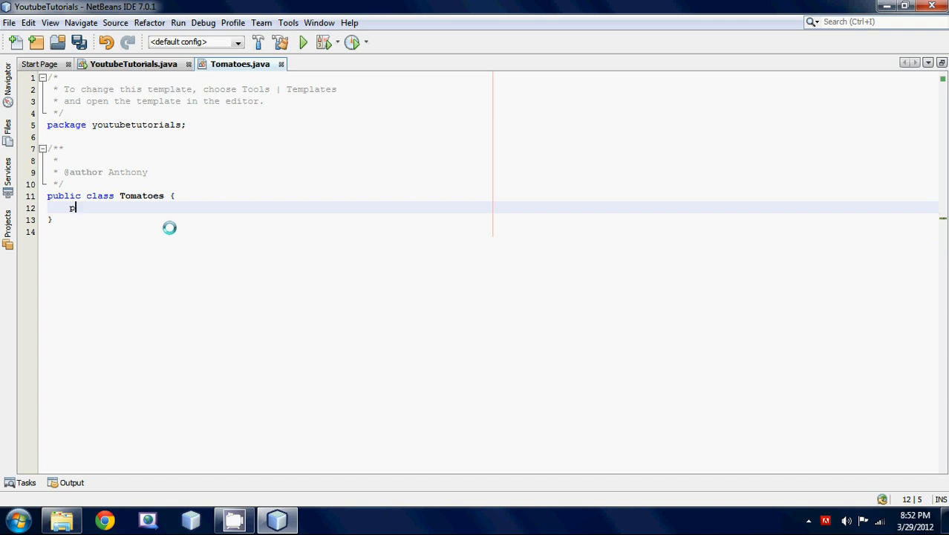
pyautogui.write('ublic')
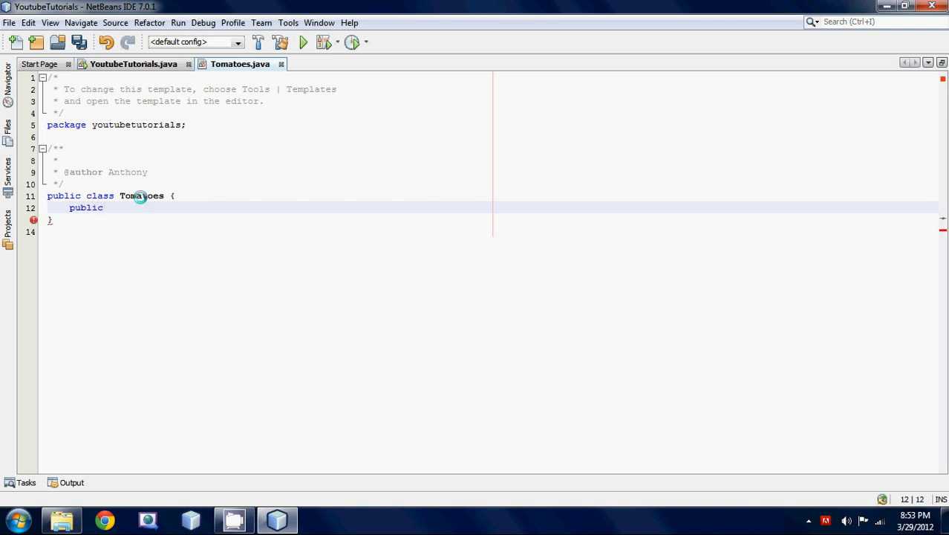
pyautogui.doubleClick(142, 196)
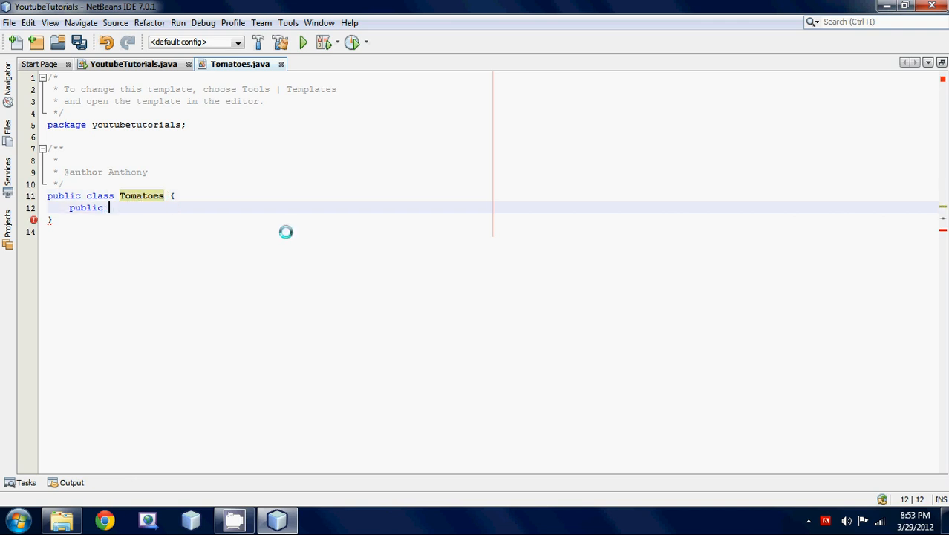
pyautogui.write('Tomatoes(')
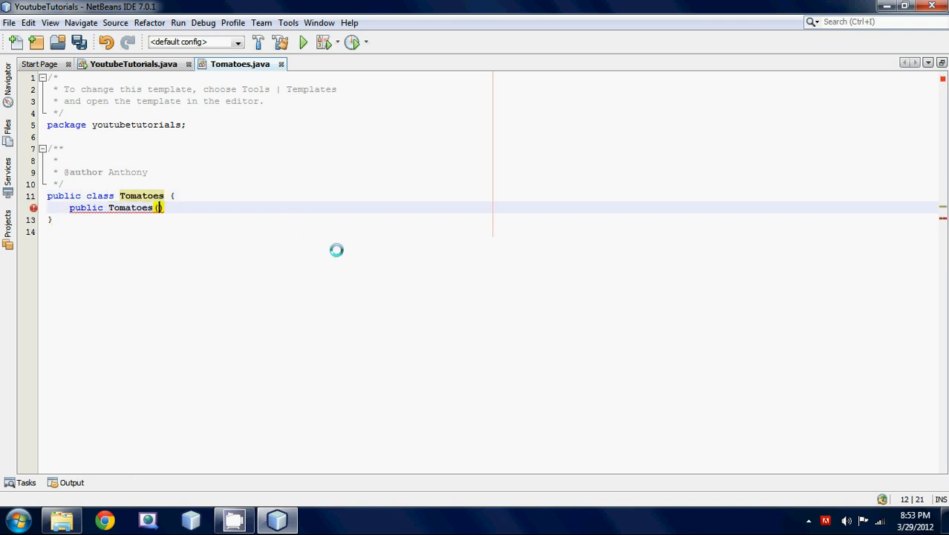
pyautogui.write(')')
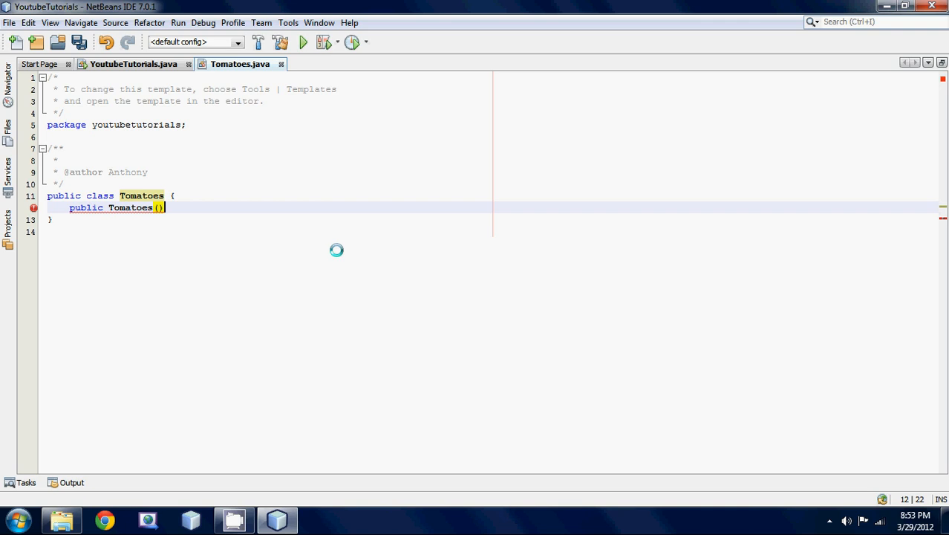
pyautogui.write('{')
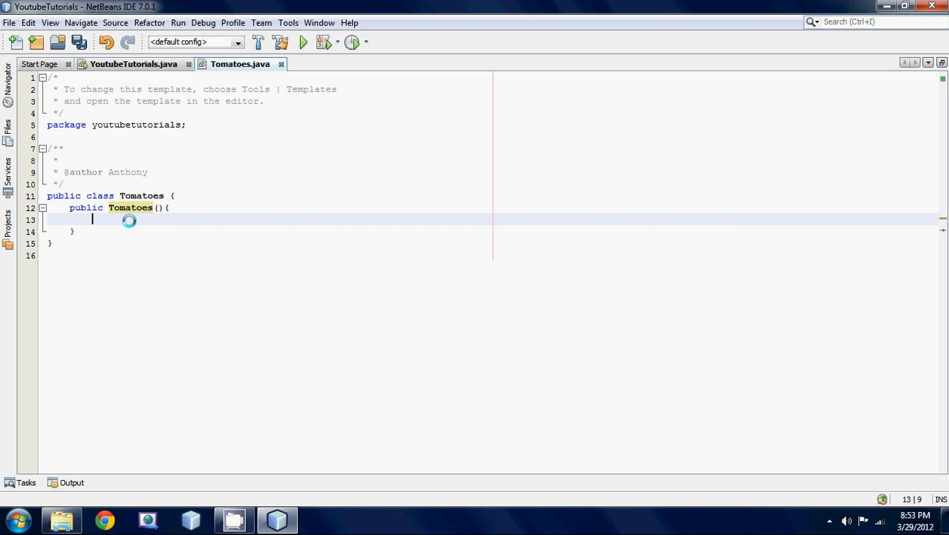
# - Make the constructor print "I am the constructor" with System.out.println
pyautogui.write('System.out.println("");')
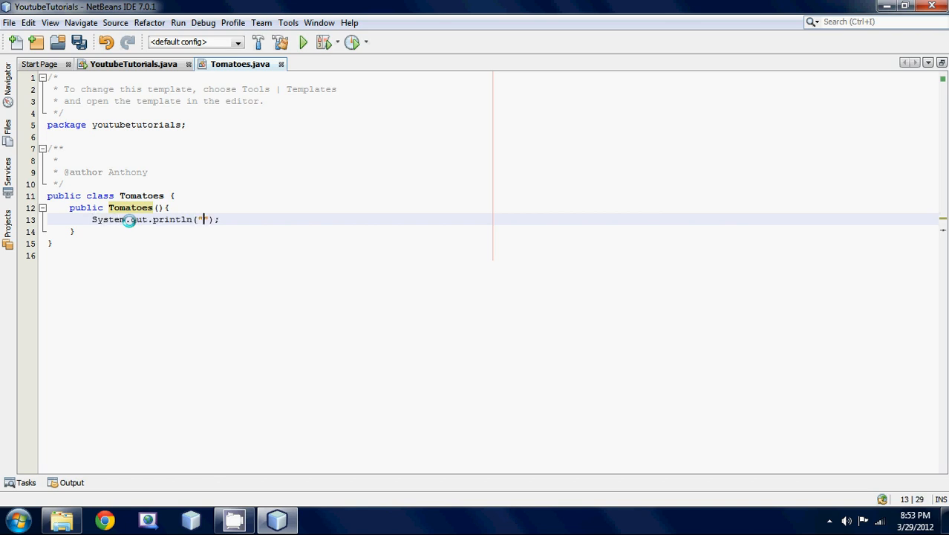
pyautogui.write('I am the')
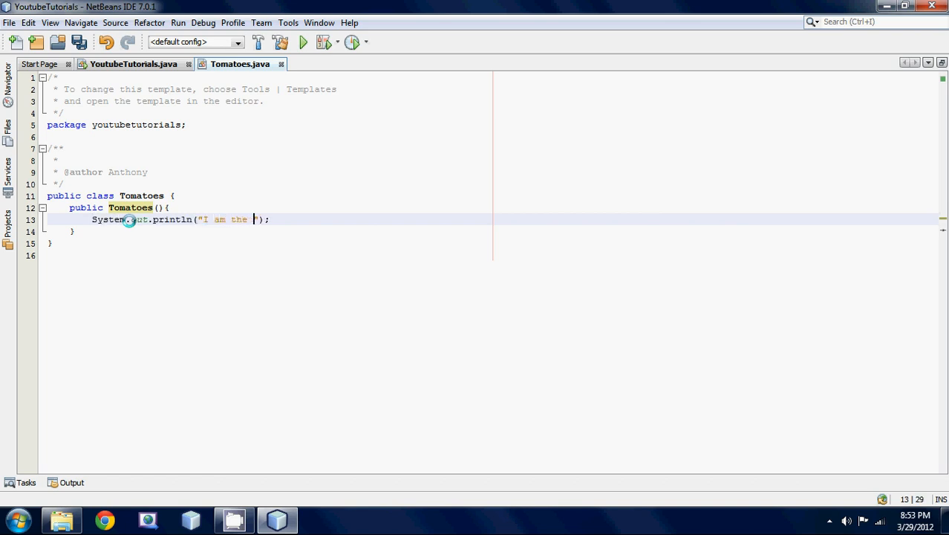
pyautogui.write('constructor')
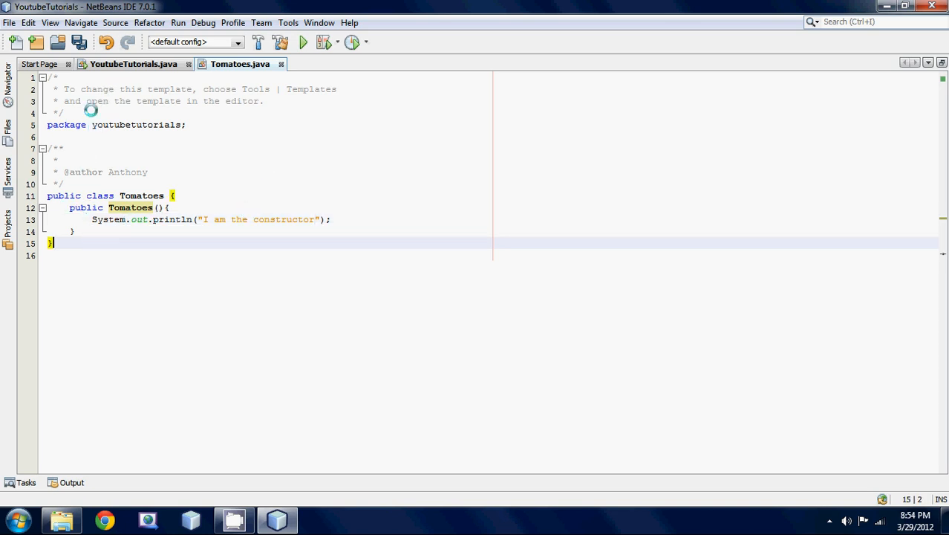
# - In YoutubeTutorials main, create the object with Tomatoes t = new Tomatoes();
pyautogui.click(134, 64)
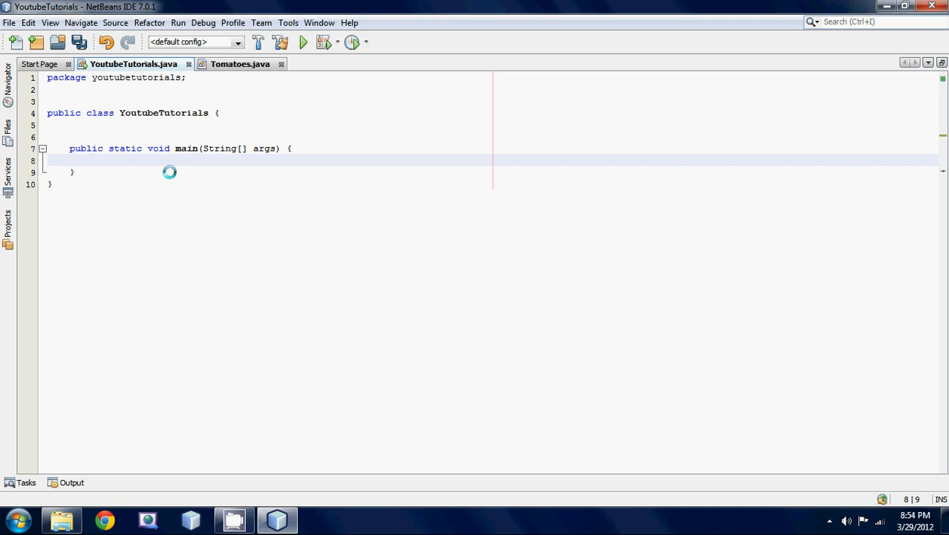
pyautogui.write('Tomatoes t =')
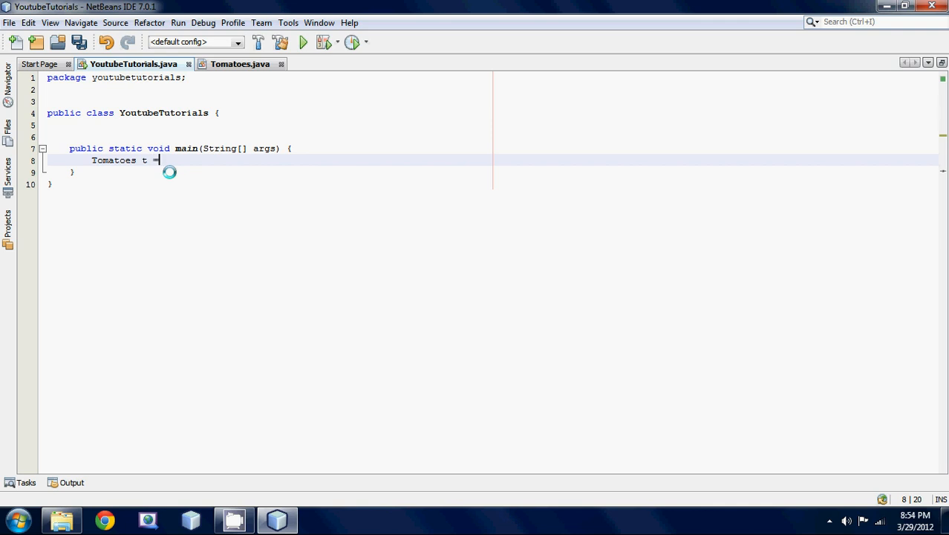
pyautogui.write('new Tomatoes')
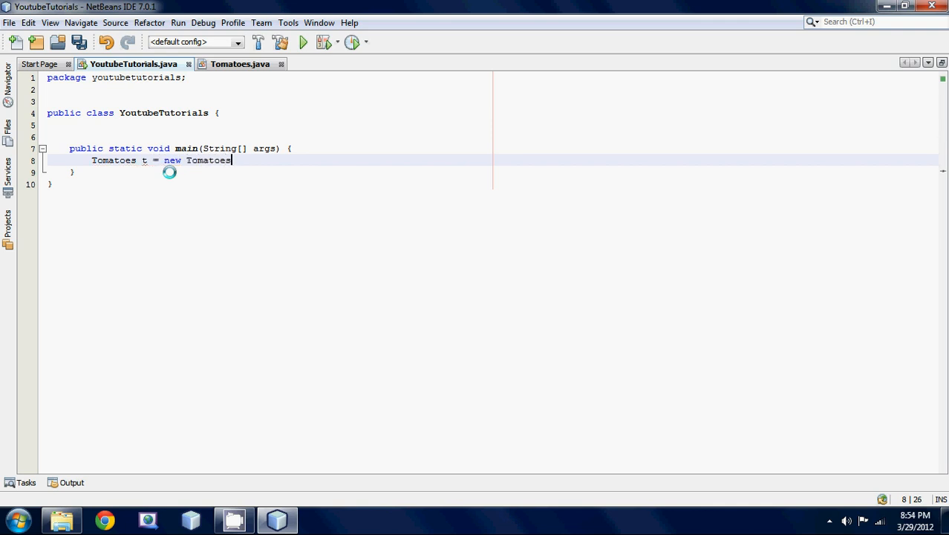
pyautogui.write("();'")
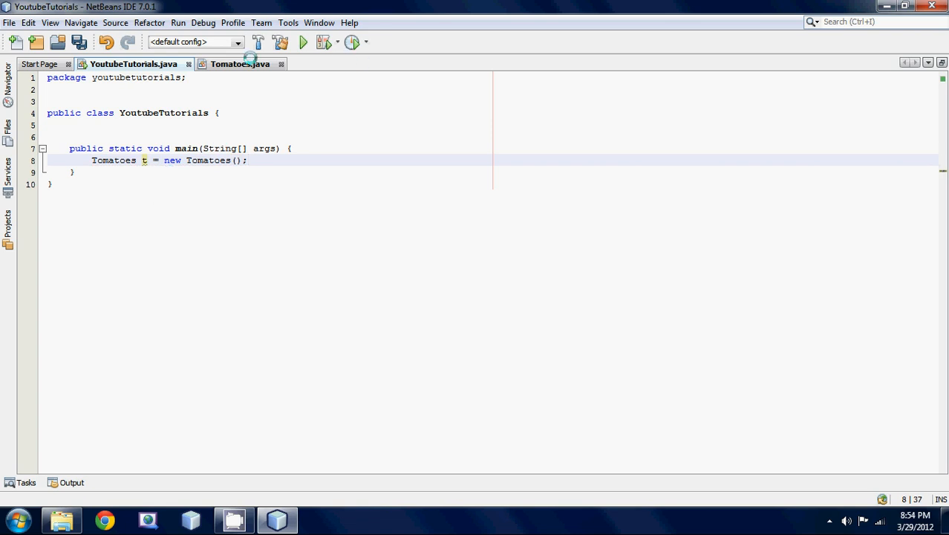
# - In Tomatoes, add public void printMessage() printing "I must be called" via the sop template
pyautogui.click(239, 64)
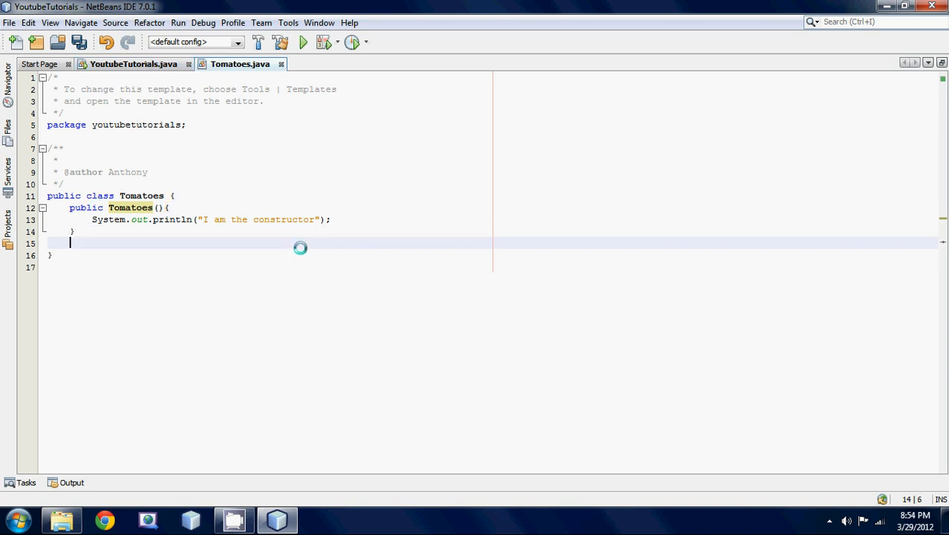
pyautogui.write('public v')
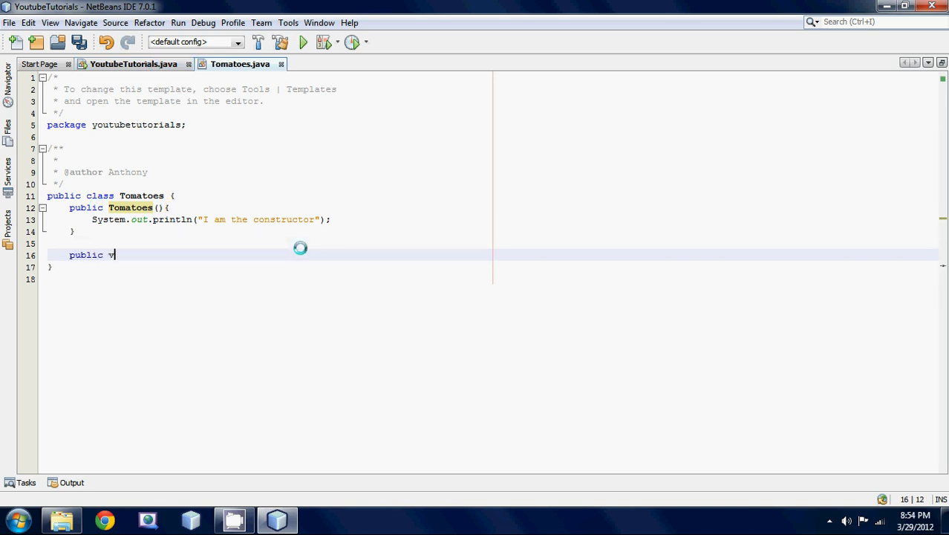
pyautogui.write('oid printMe')
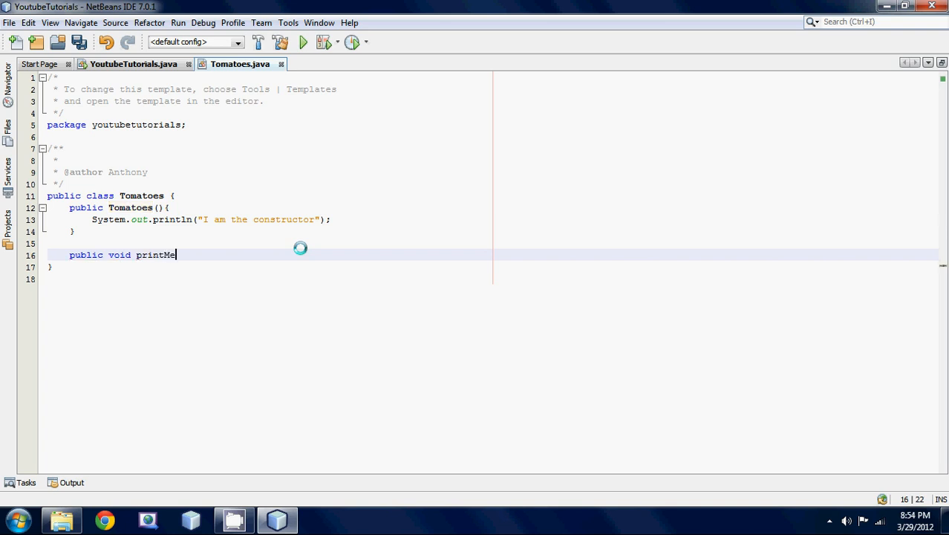
pyautogui.write('ssage(){')
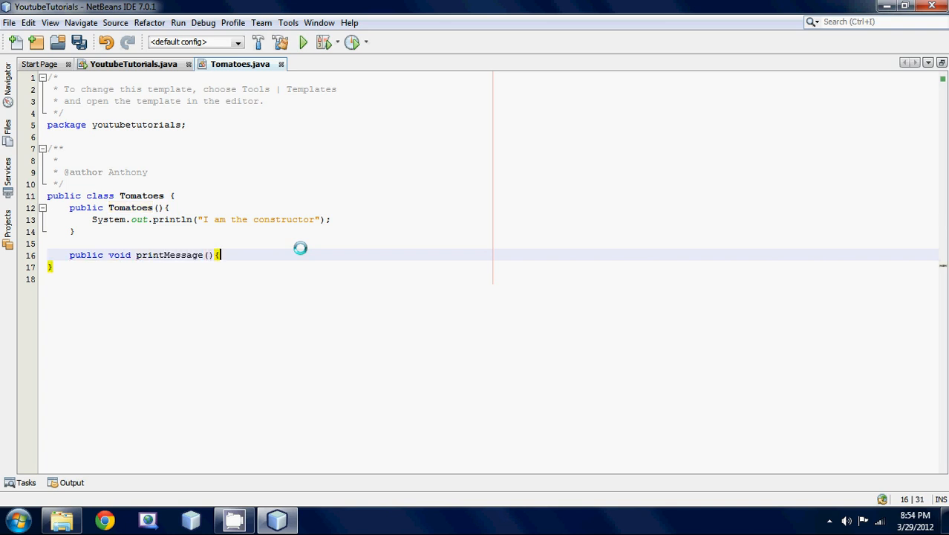
pyautogui.write('sop')
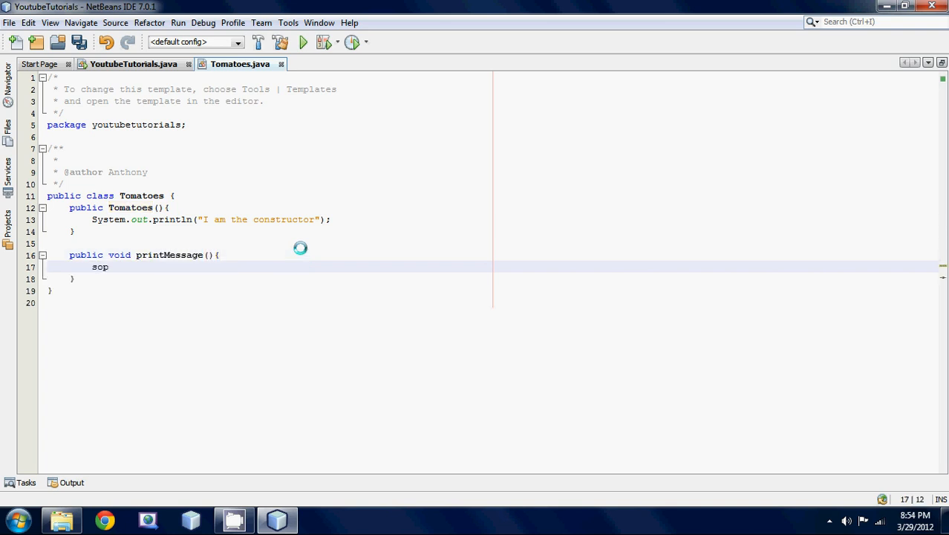
pyautogui.press('Tab')
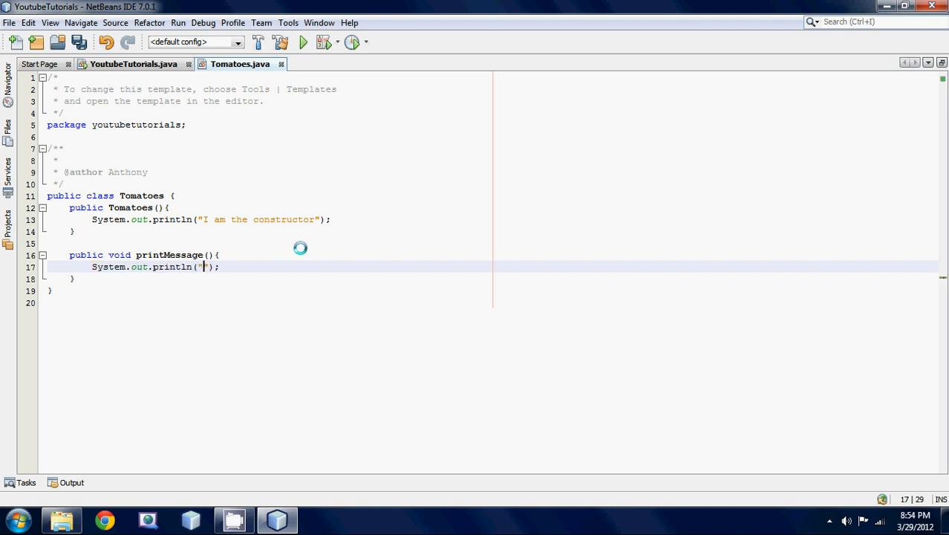
pyautogui.write('I must be called')
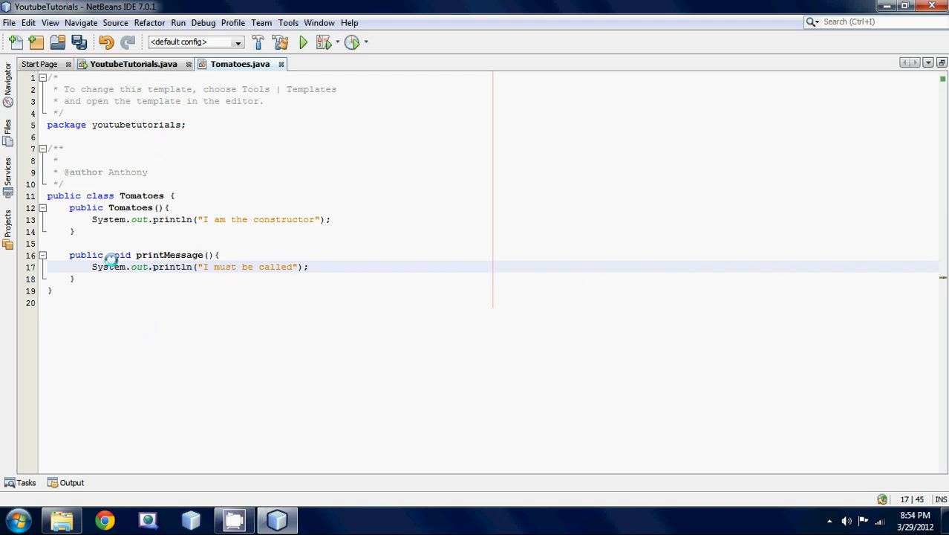
# - Make printMessage static and return to the YoutubeTutorials file
pyautogui.write('static')
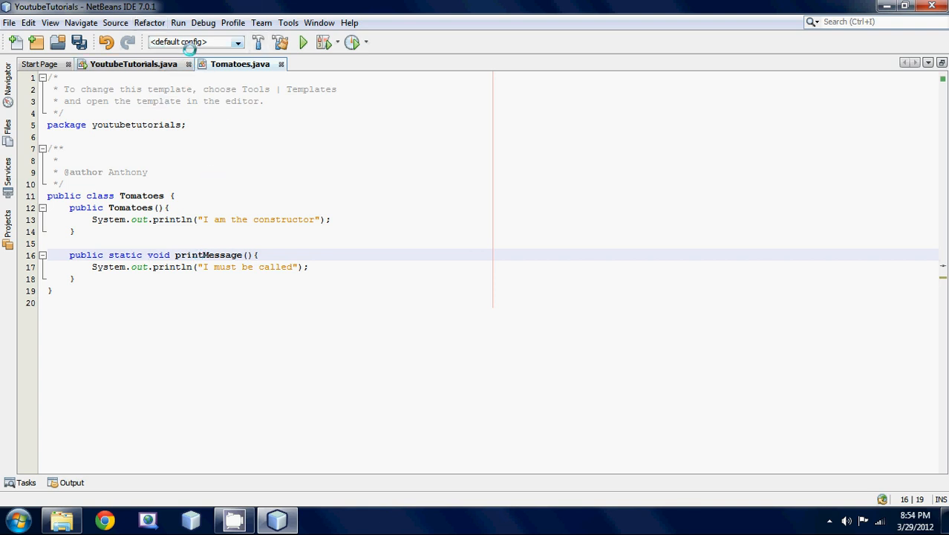
pyautogui.click(147, 256)
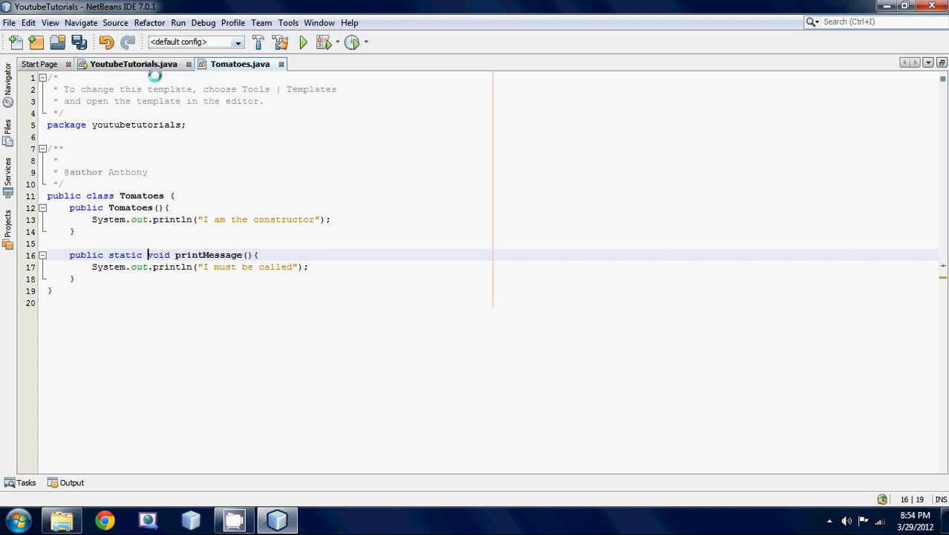
pyautogui.click(133, 64)
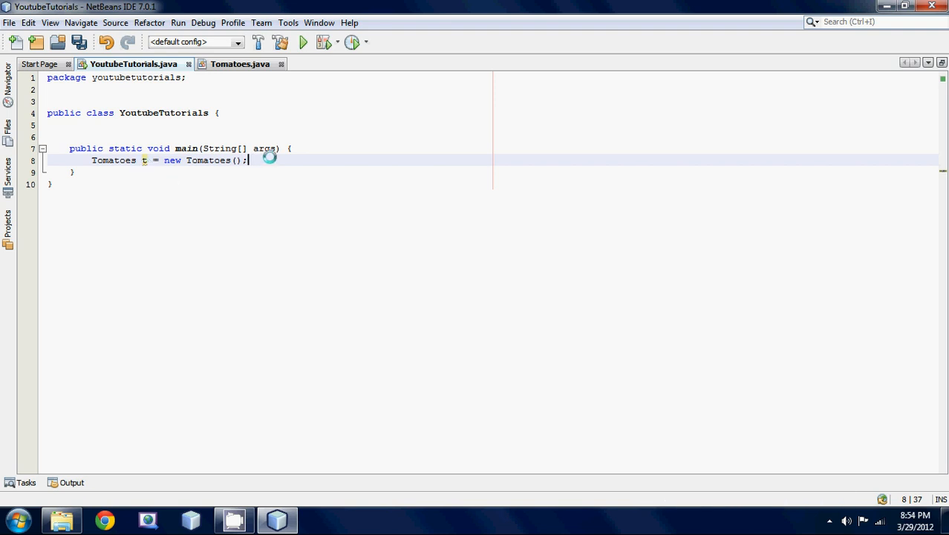
# - Call t.printMessage(); in main after creating the Tomatoes object
pyautogui.write('t.')
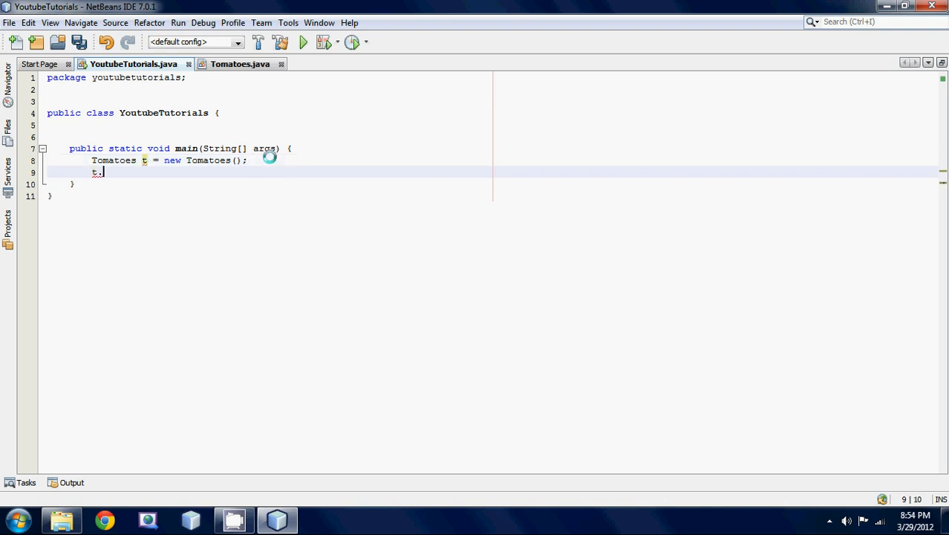
pyautogui.write('.')
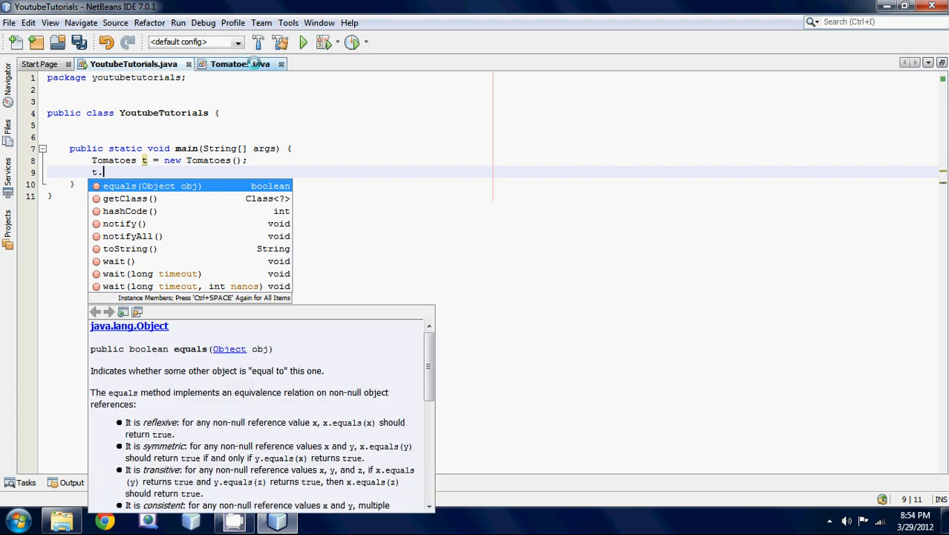
pyautogui.write('printMessage();')
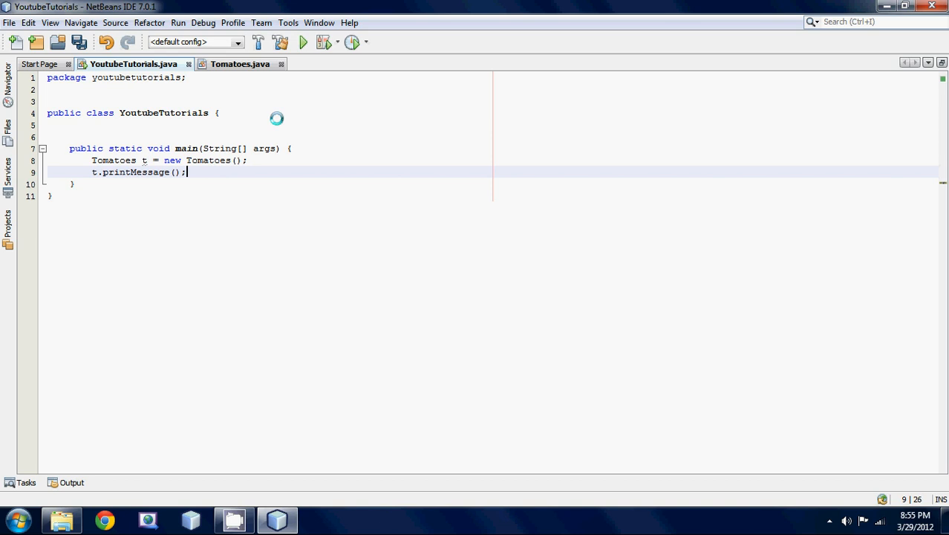
pyautogui.click(241, 64)
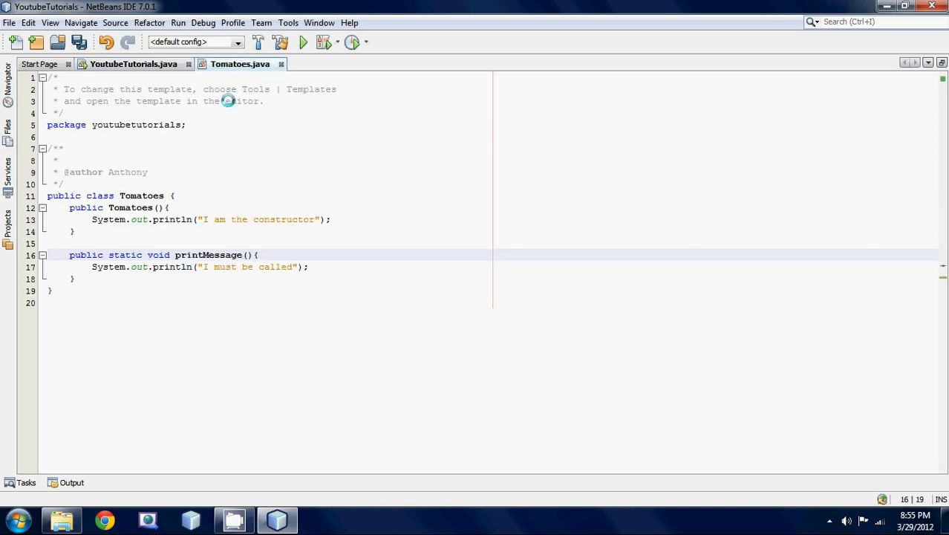
pyautogui.click(133, 64)
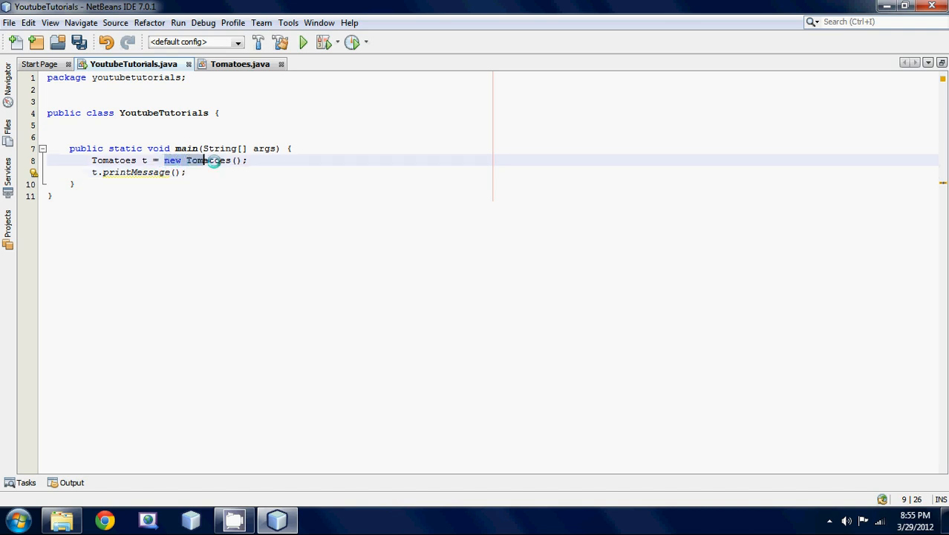
pyautogui.click(240, 64)
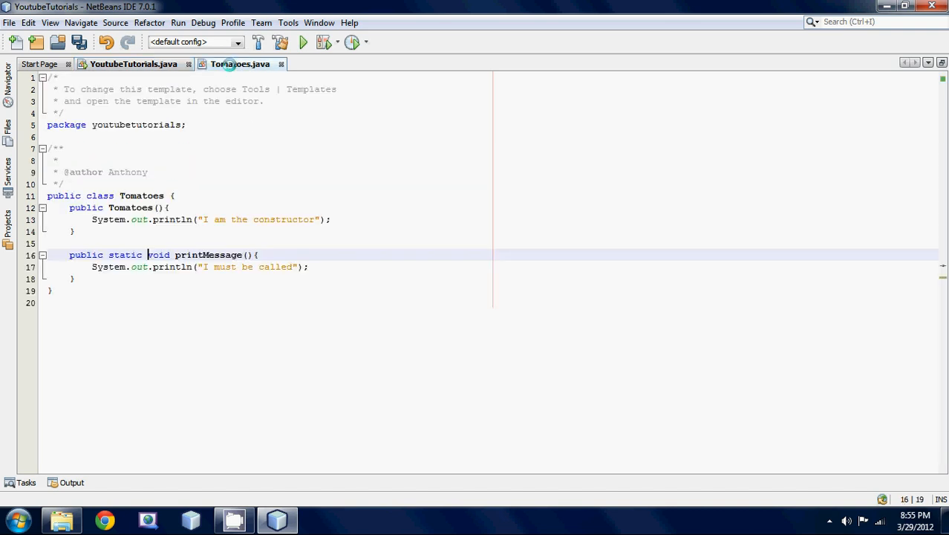
pyautogui.click(179, 23)
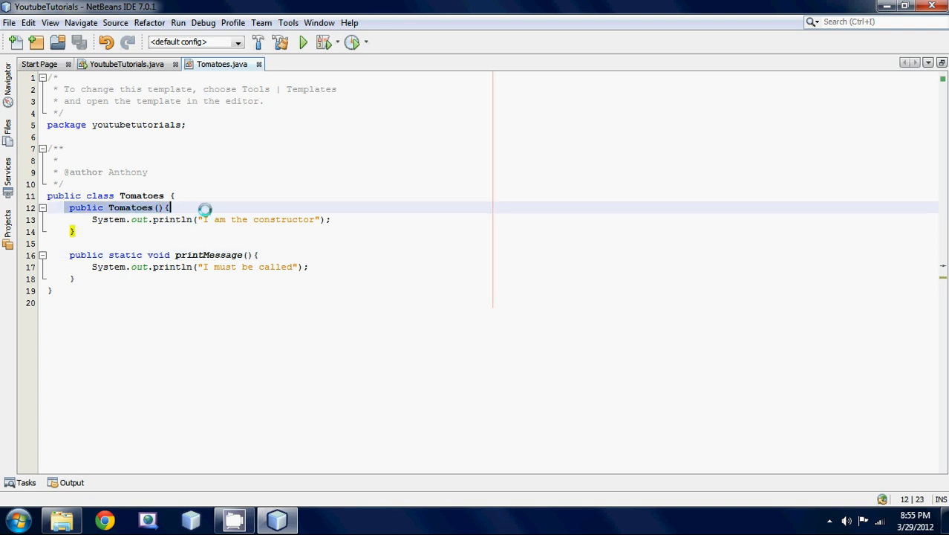
pyautogui.click(126, 64)
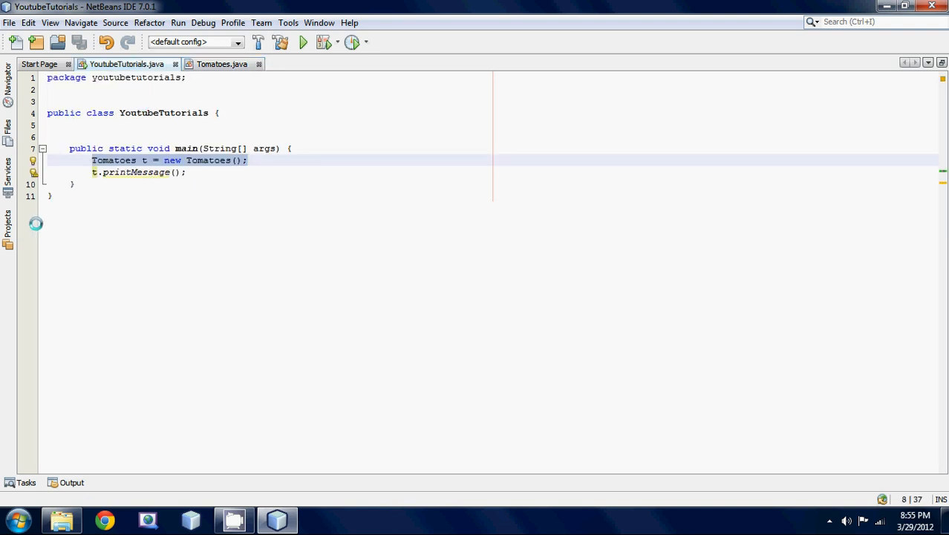